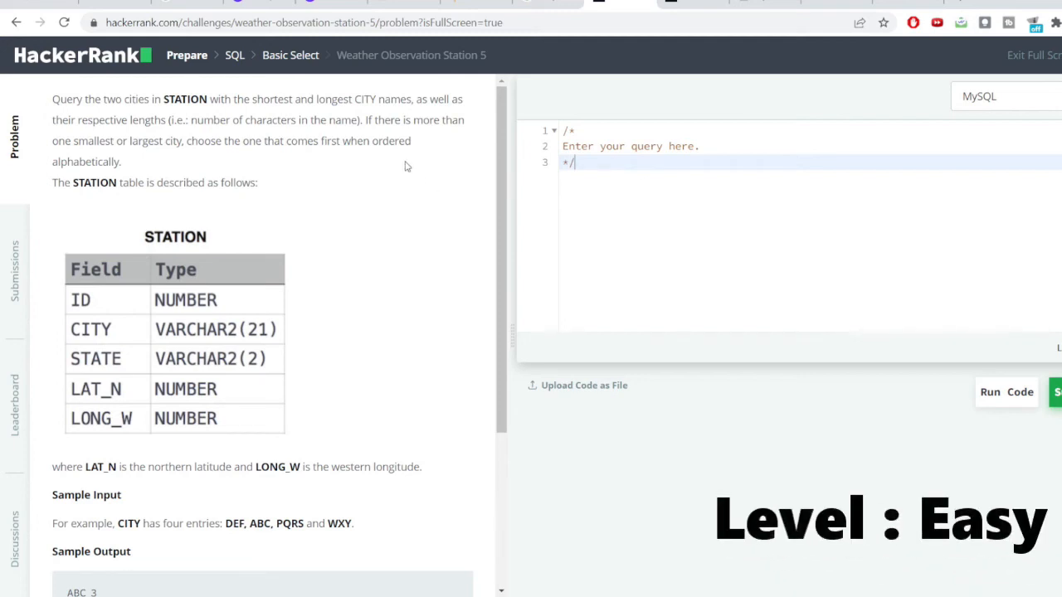
mouse_move(73, 113)
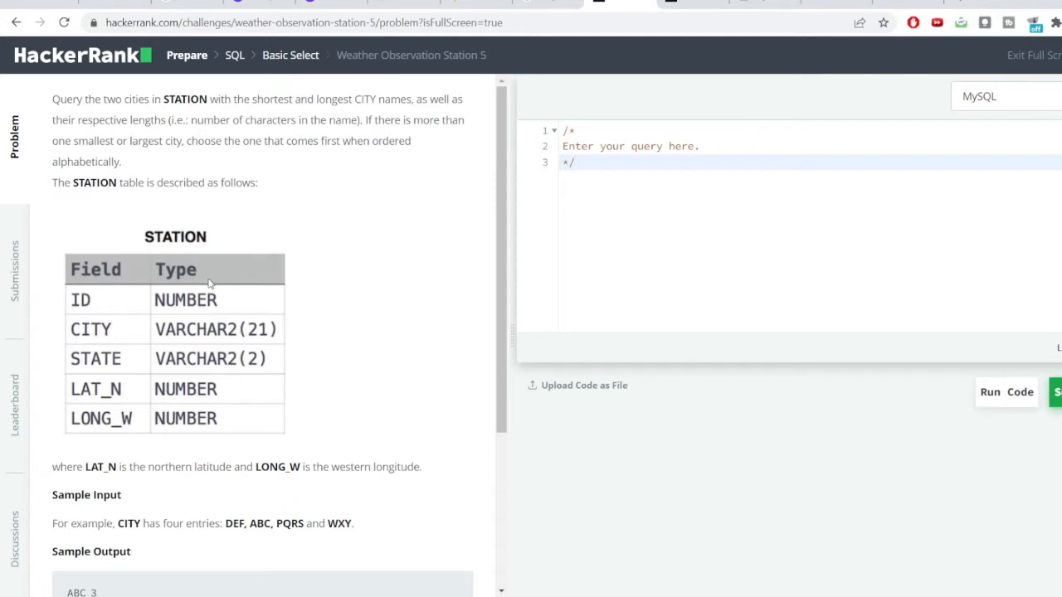
mouse_move(254, 297)
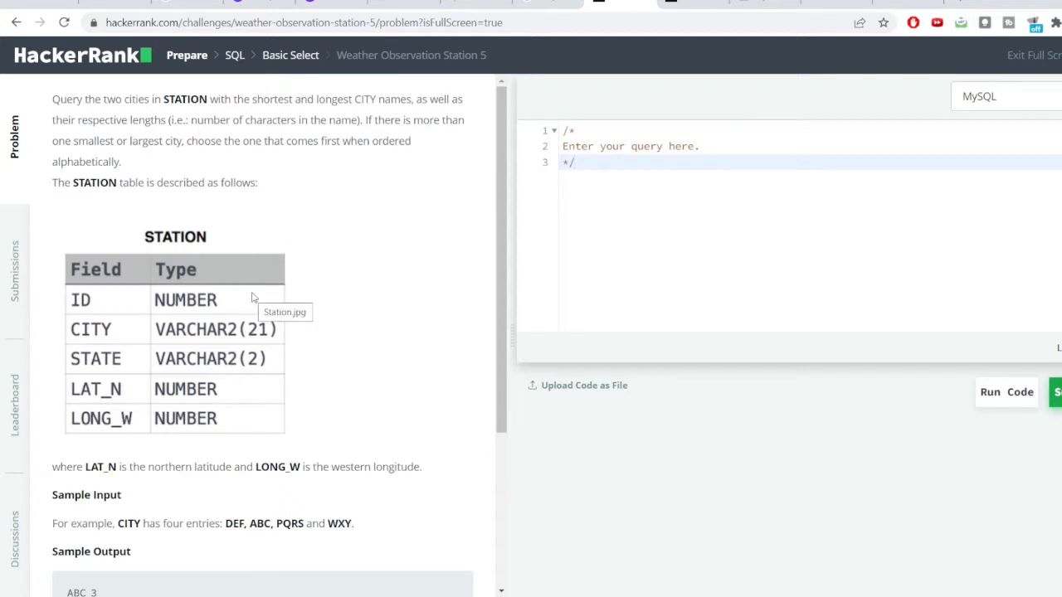
- Write 'select * from station;' in the MySQL editor and run it, getting Wrong Answer
scroll("down", 3)
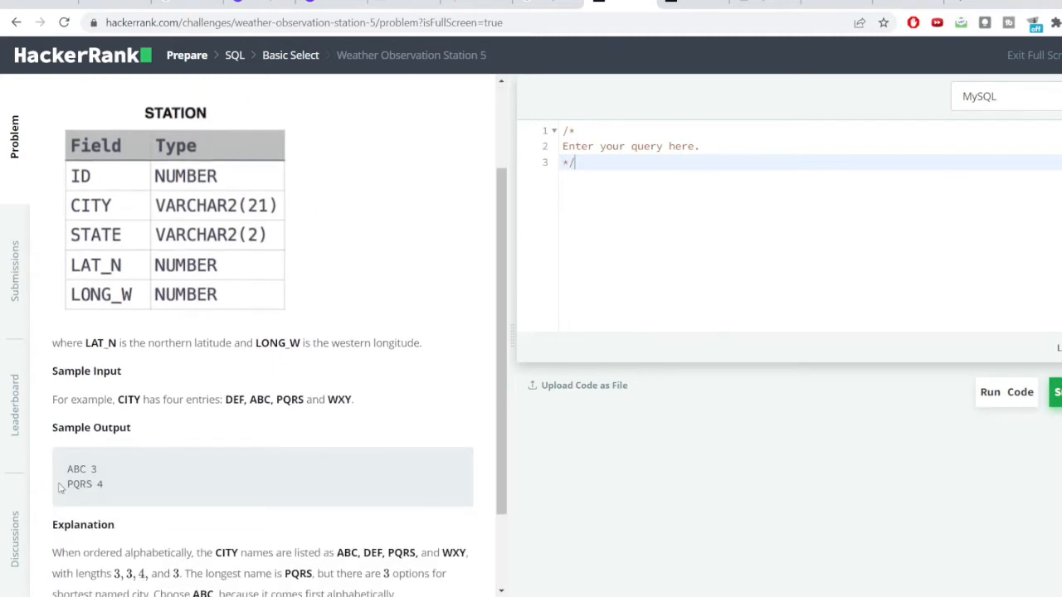
double_click(76, 468)
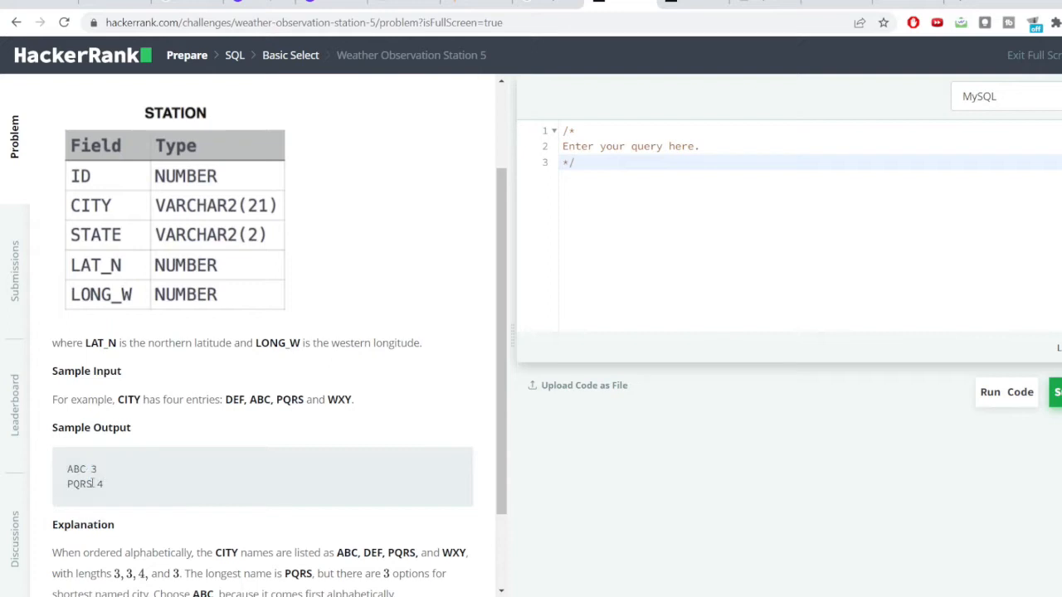
double_click(80, 484)
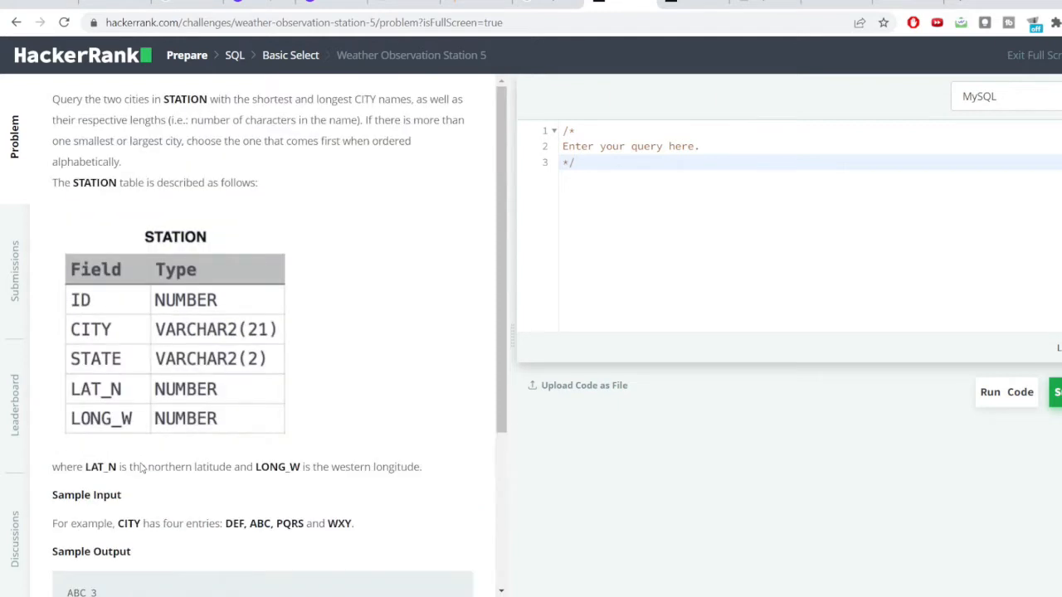
mouse_move(538, 226)
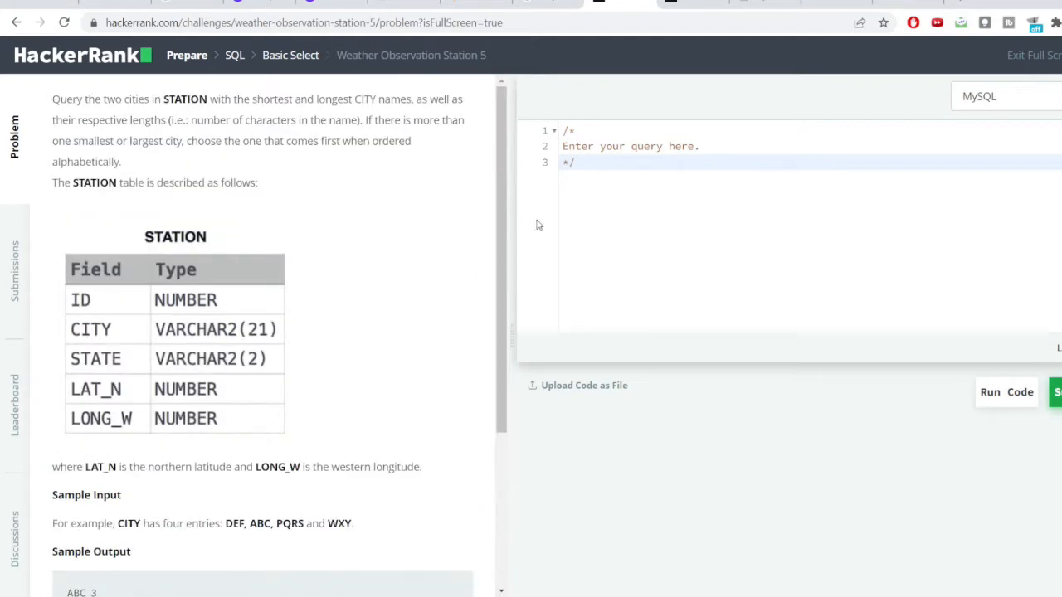
type("select")
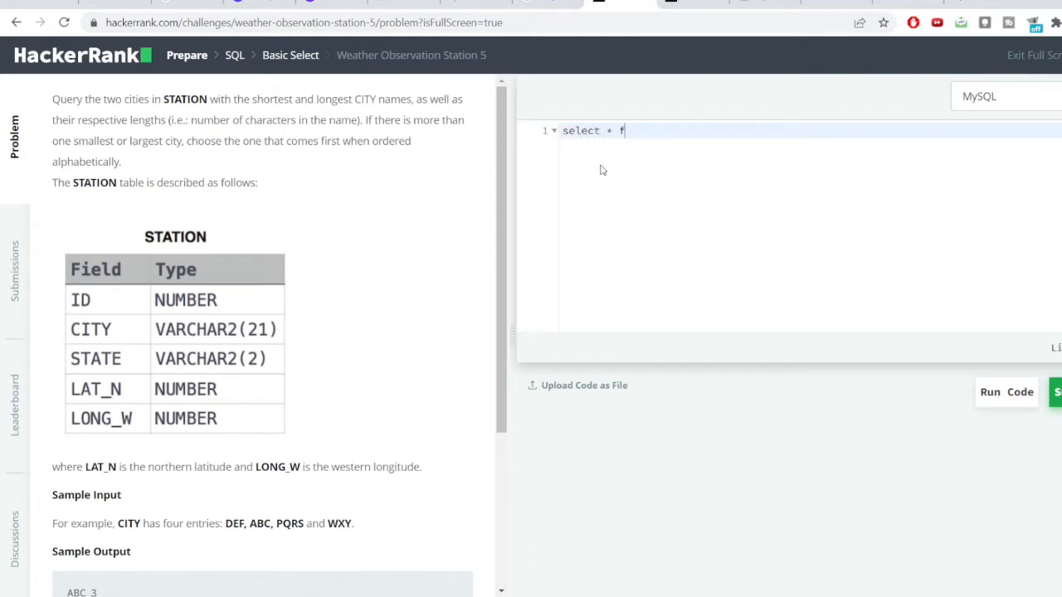
type("rom statio")
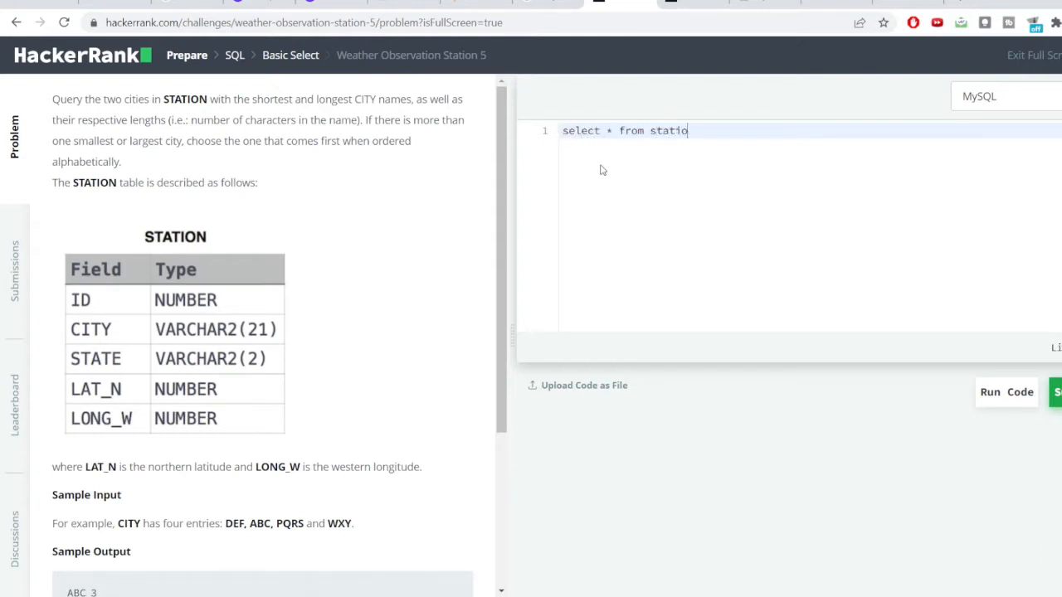
type("n;")
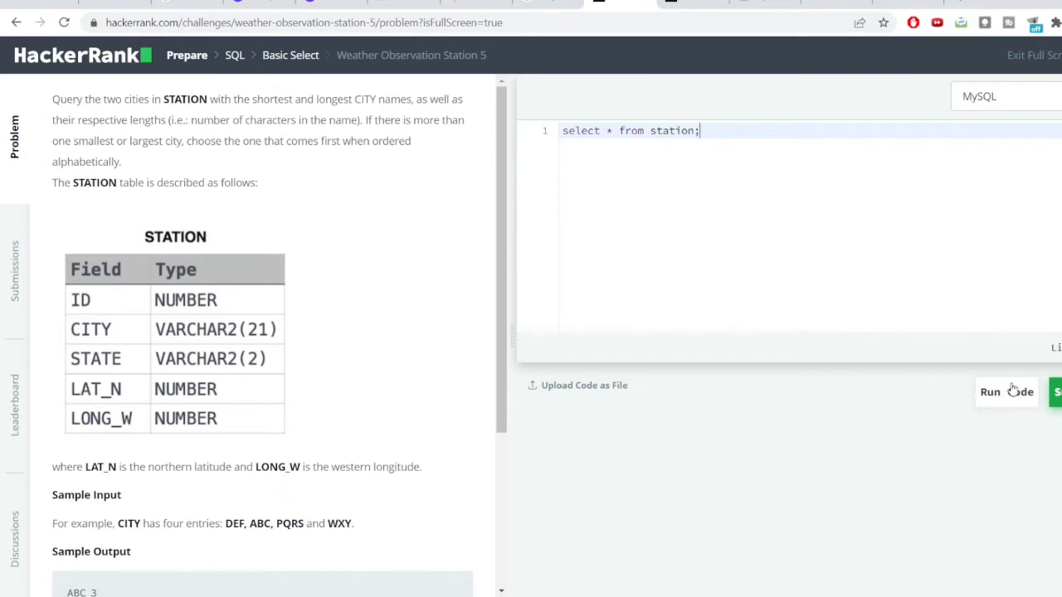
left_click(1005, 392)
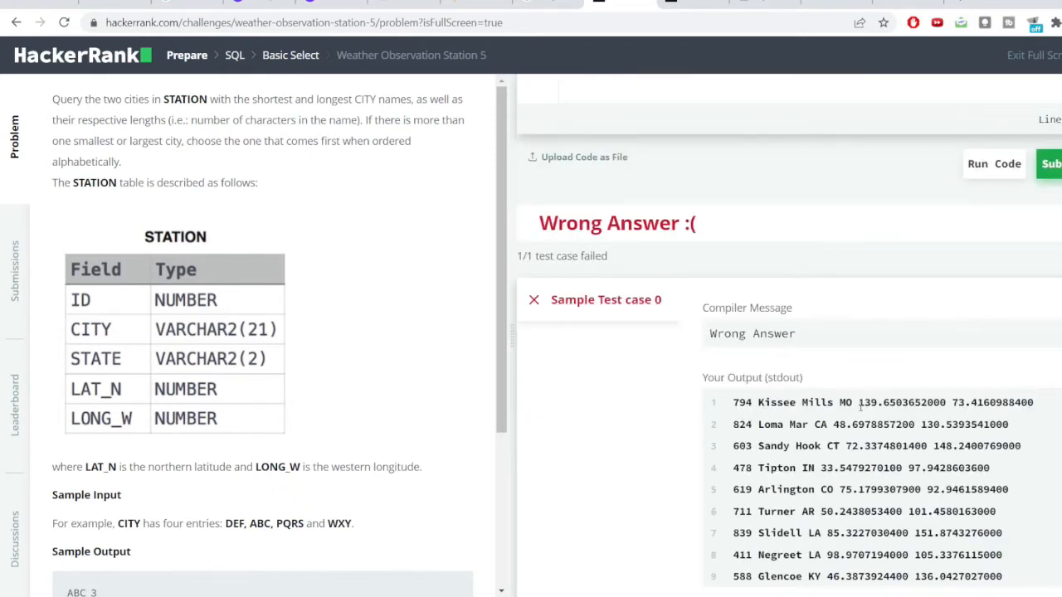
- Change the query to select city and length(city) from station, then run it
scroll("down", 3)
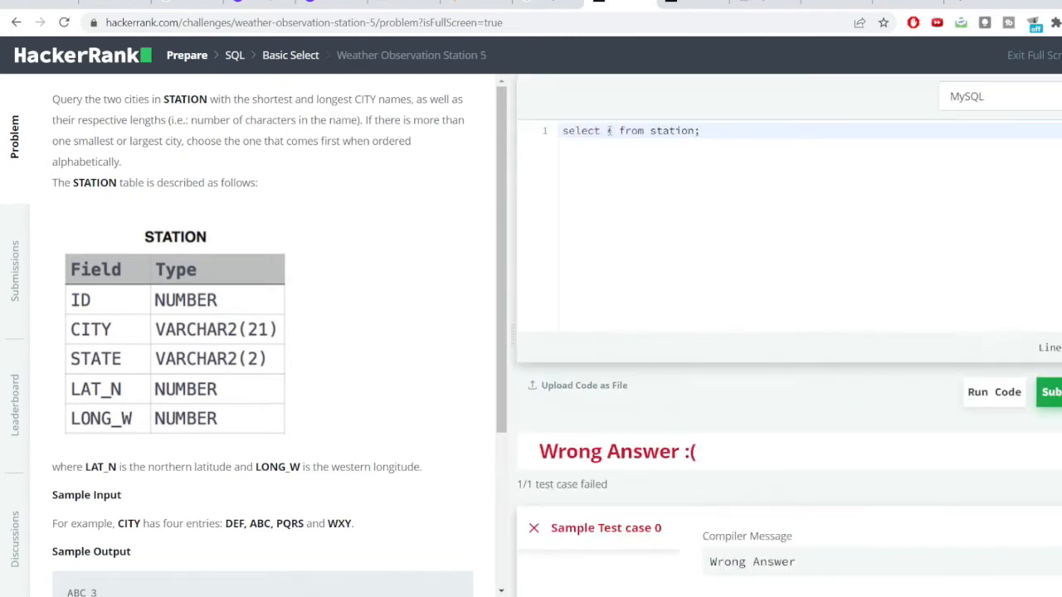
key("Backspace")
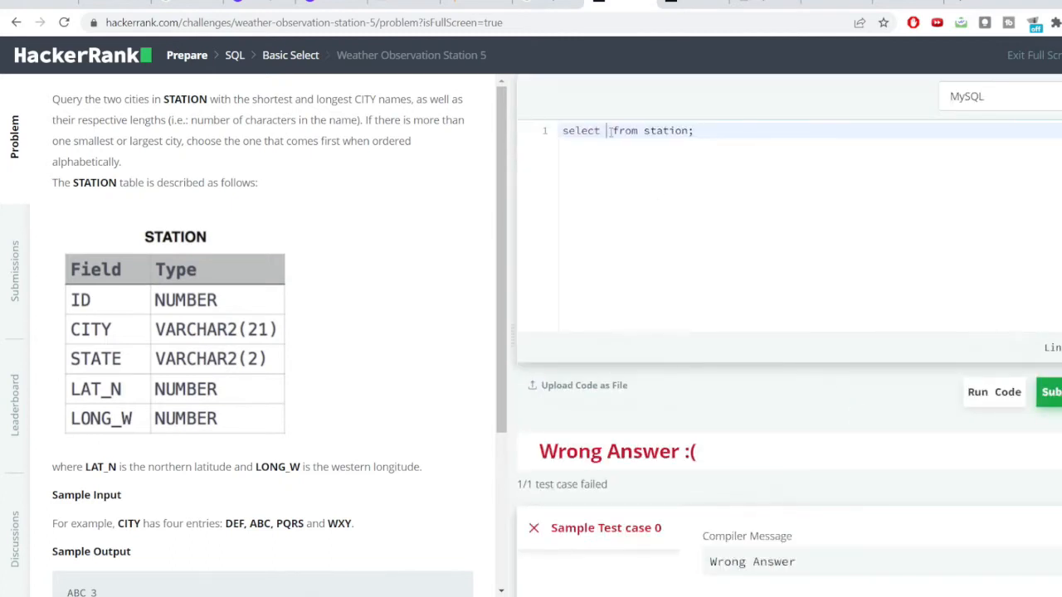
type("city,")
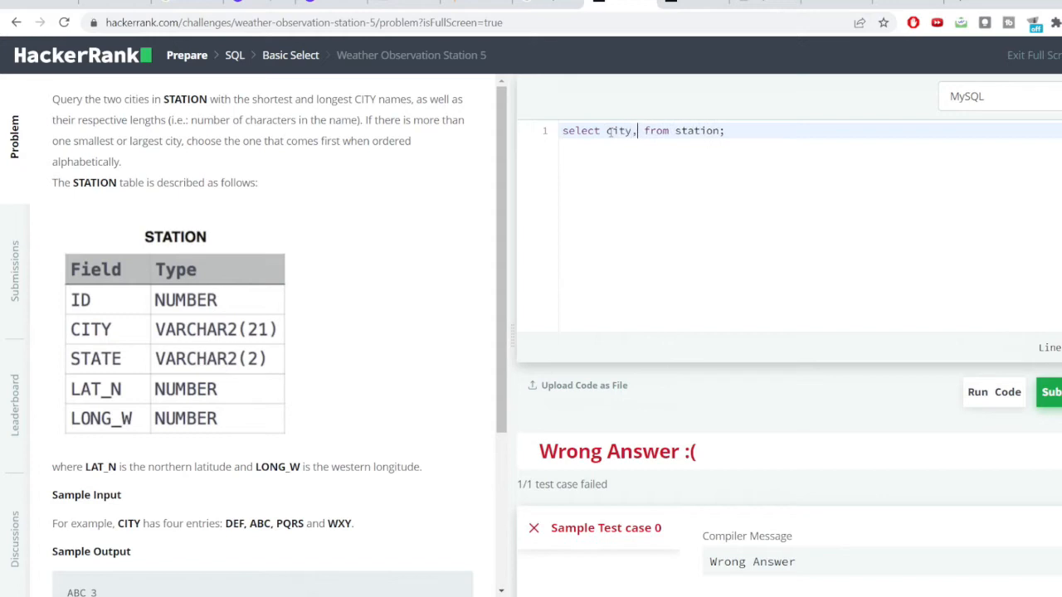
type("len()")
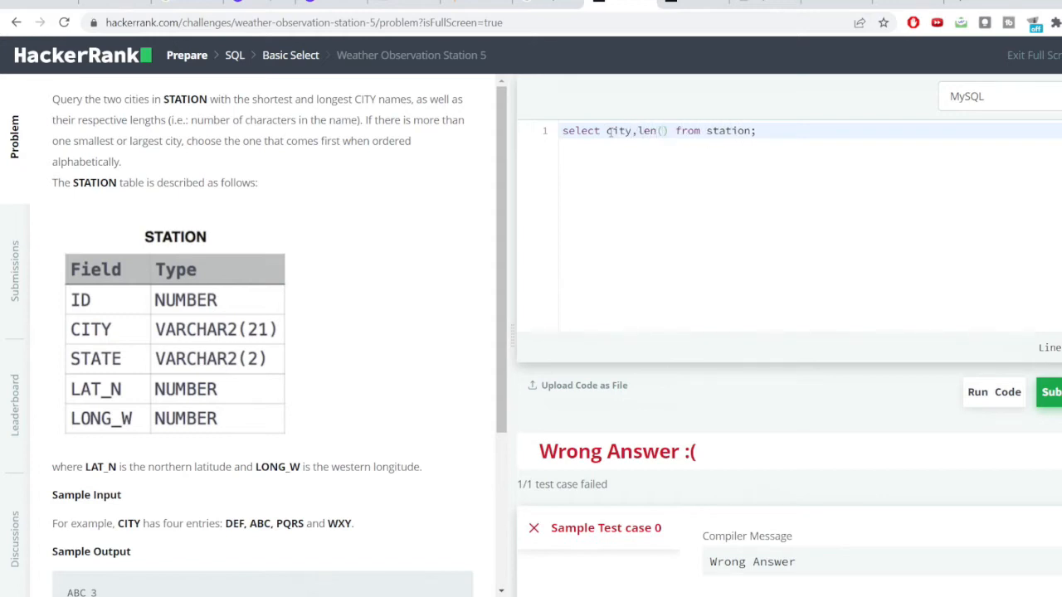
type("city")
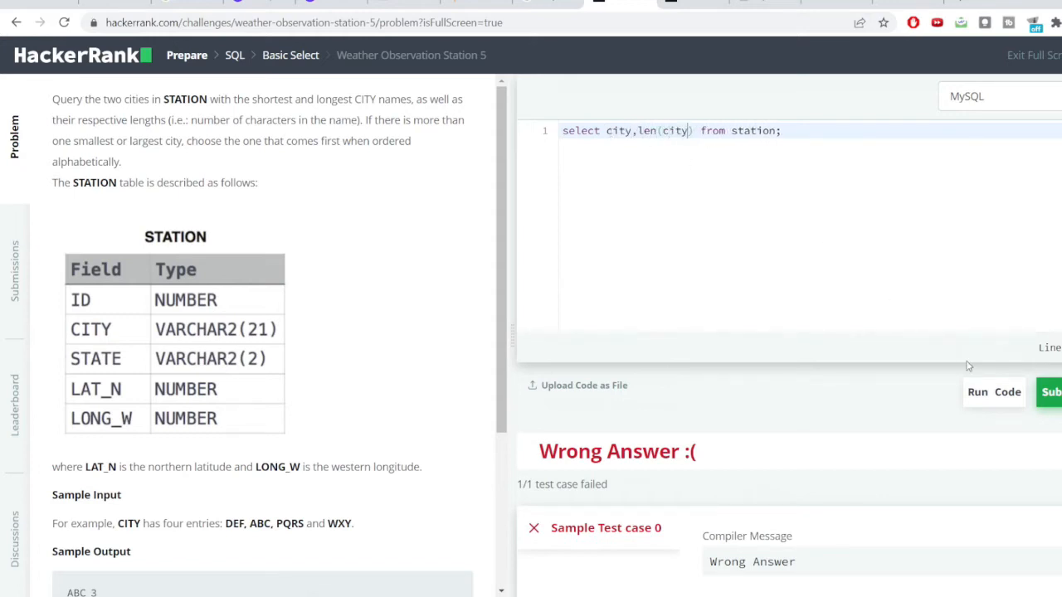
left_click(1007, 391)
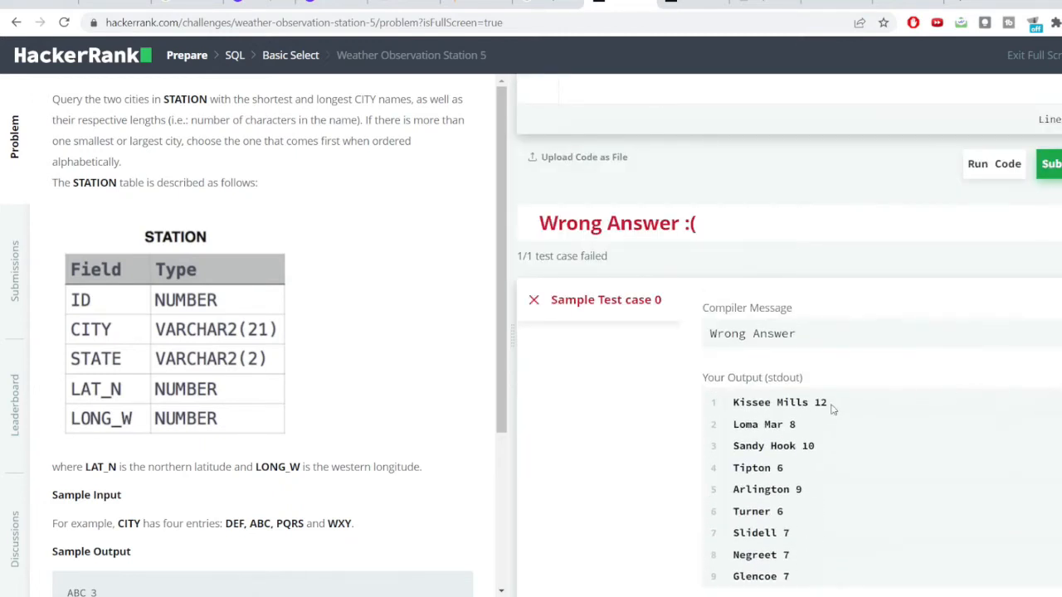
- Inspect the output lengths for Kissee Mills (12) and Tipton (6)
double_click(820, 403)
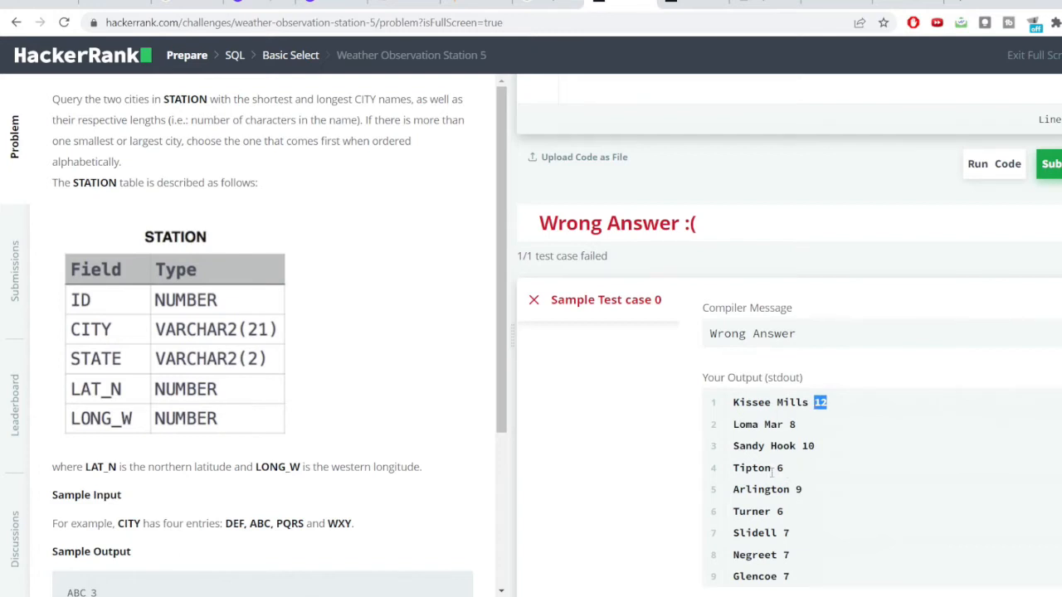
mouse_move(767, 472)
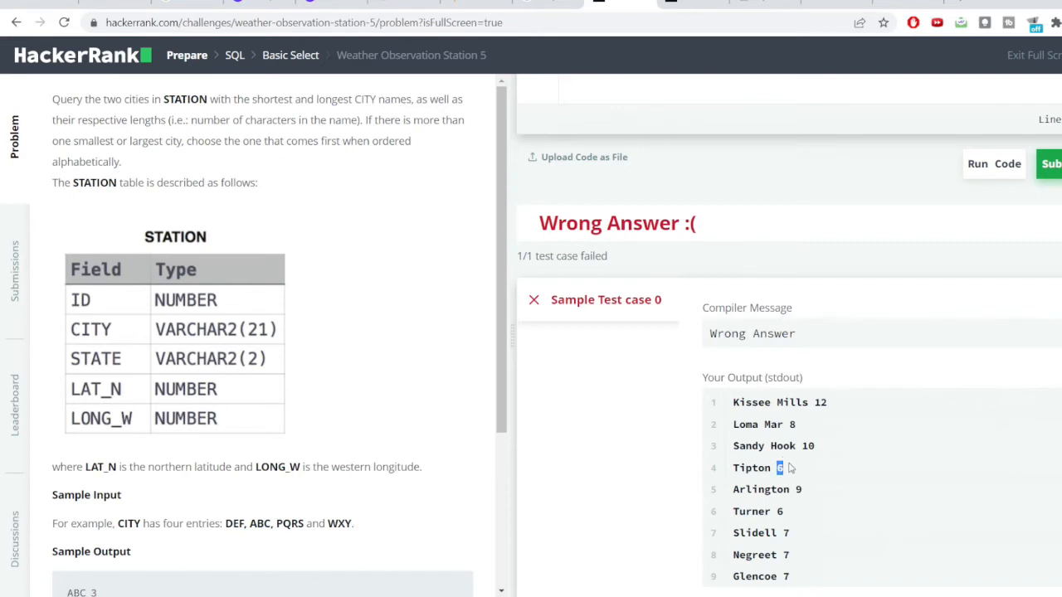
double_click(750, 468)
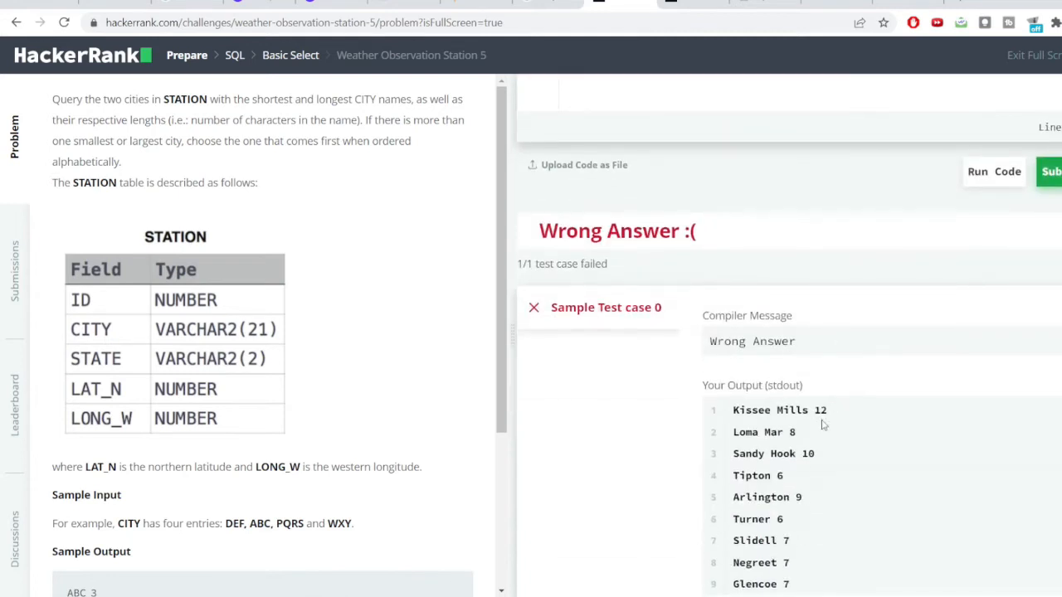
mouse_move(823, 403)
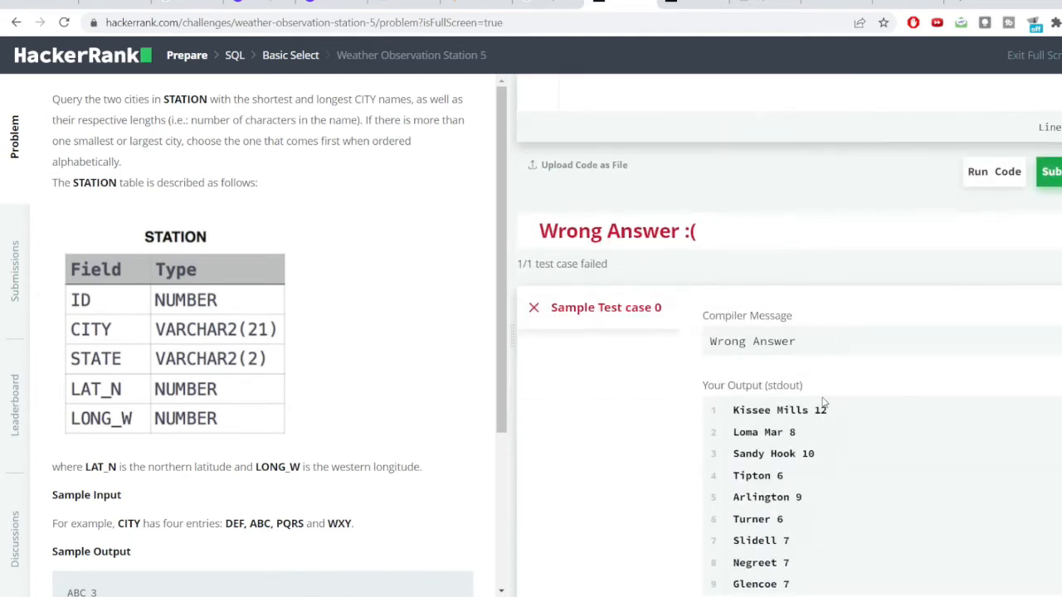
mouse_move(852, 408)
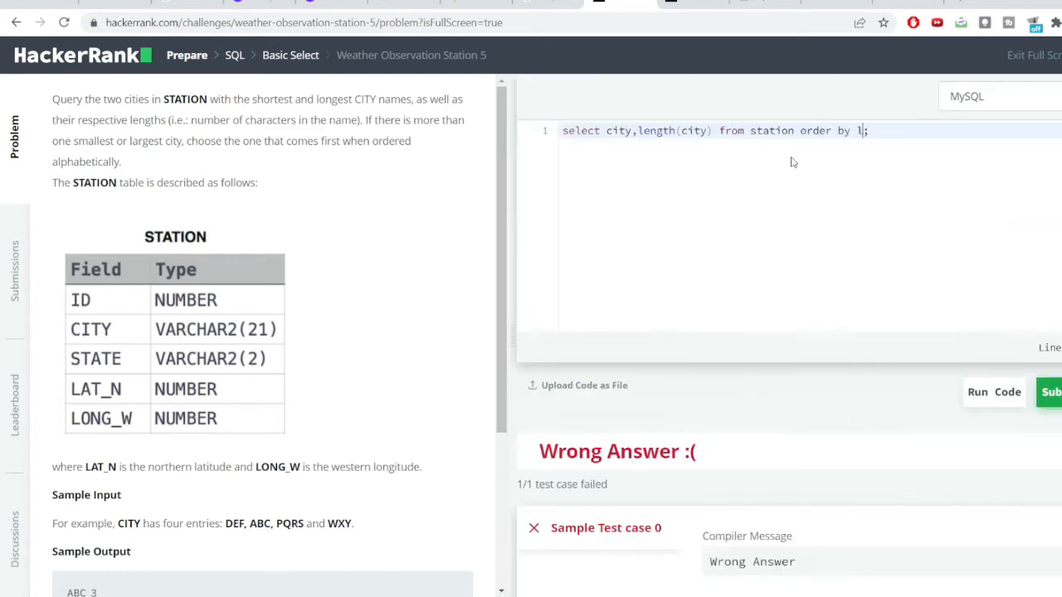
- Append 'order by length(city) desc' so the longest city name comes first
type("ength()")
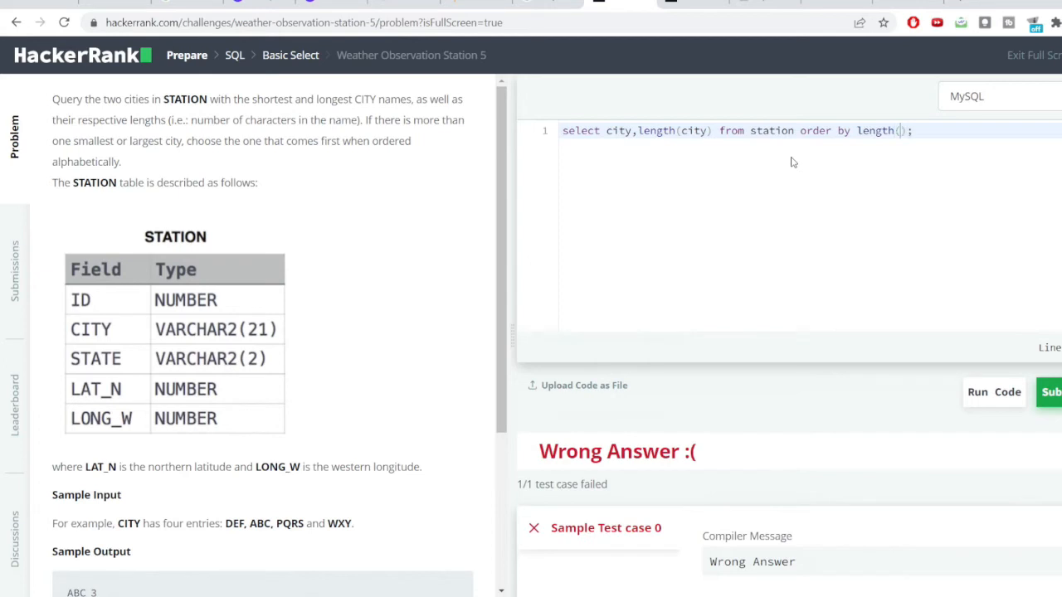
type("city")
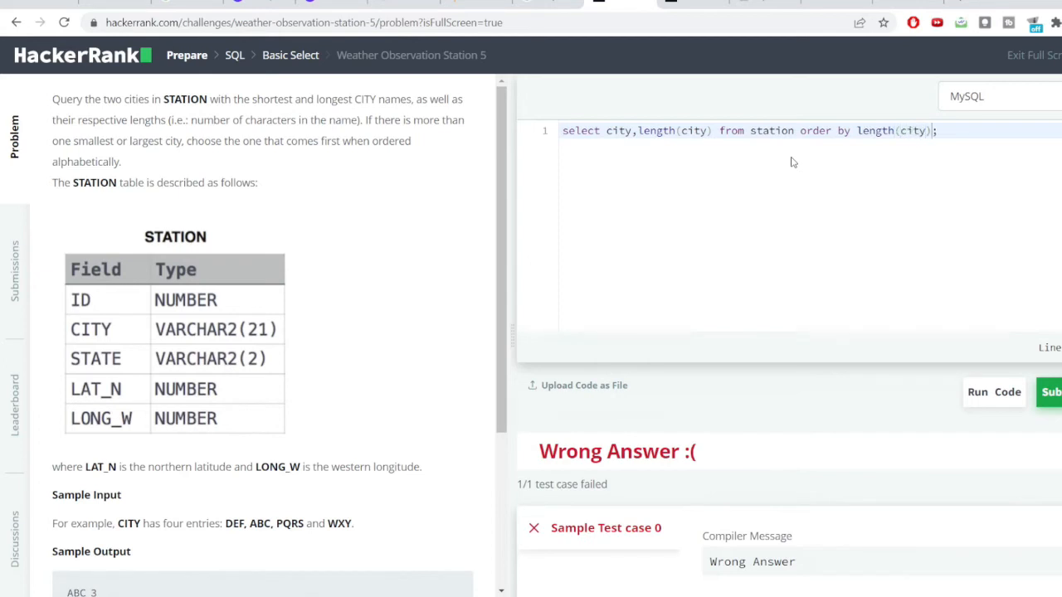
type("desc")
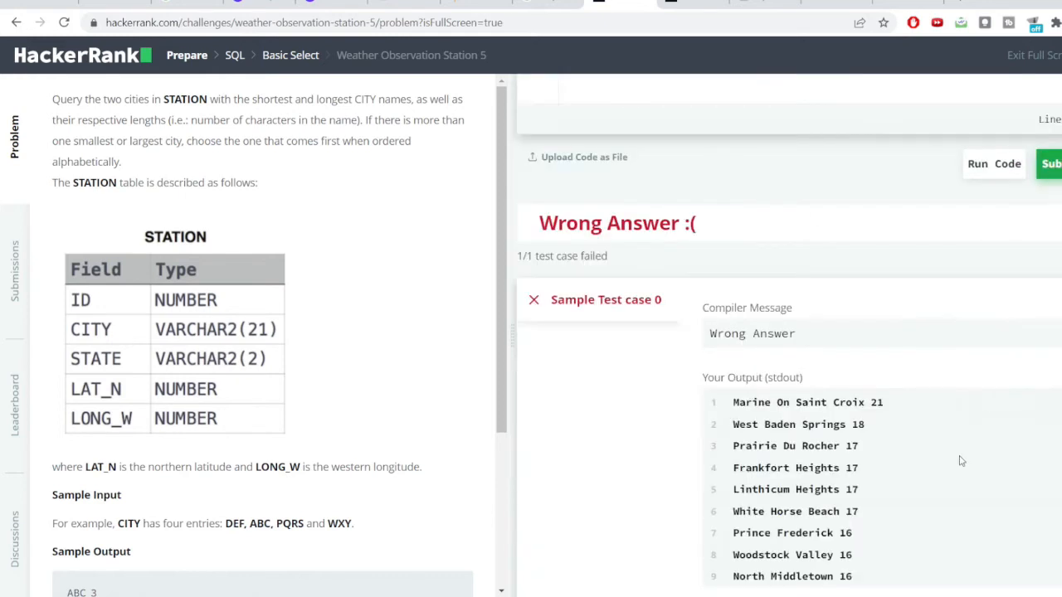
scroll("down", 3)
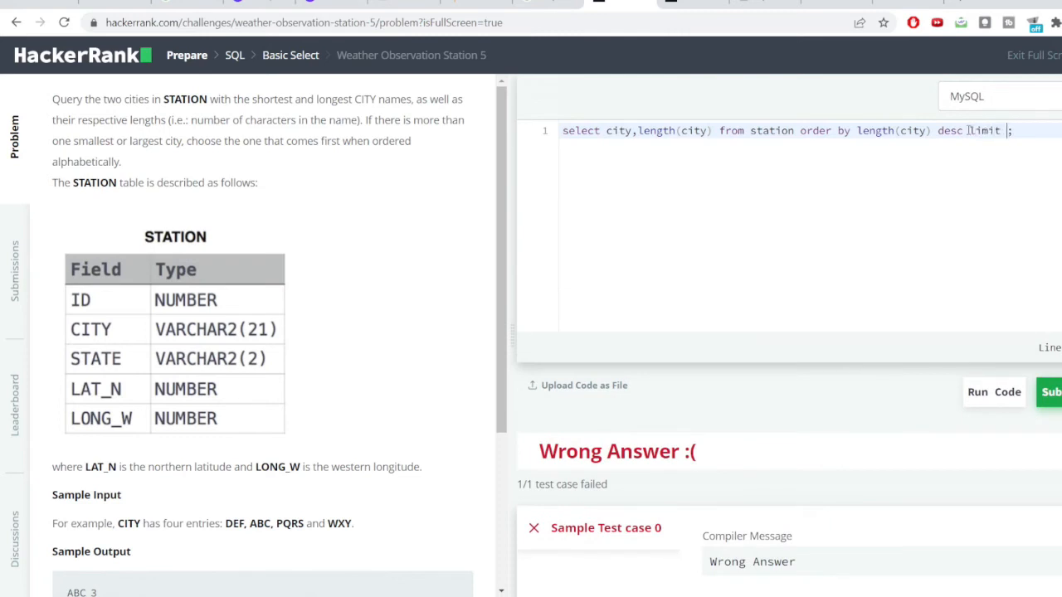
- End the query with 'limit 1' so only the longest city name is returned
type("1")
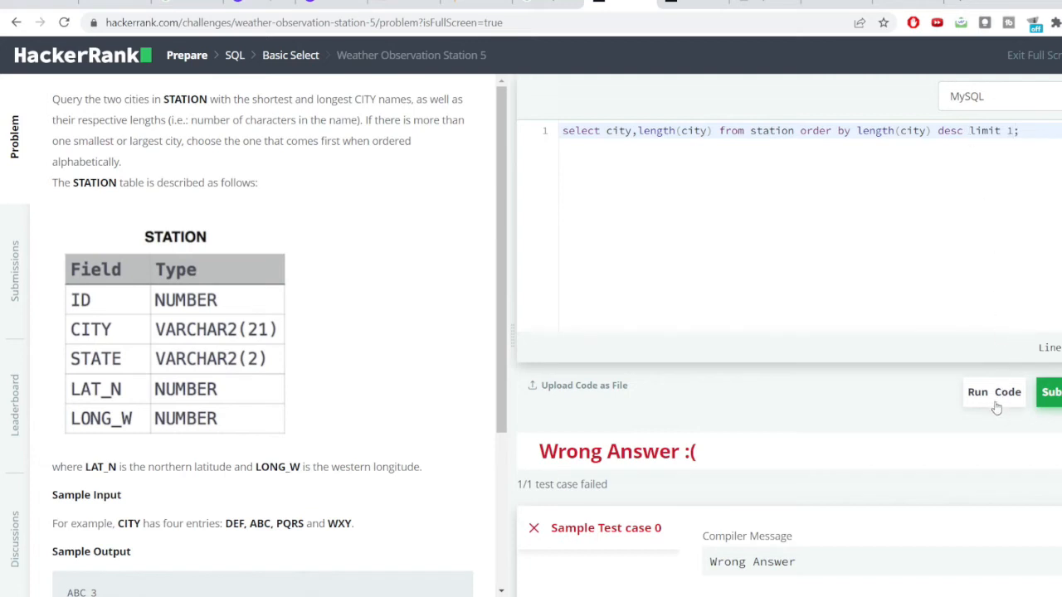
mouse_move(985, 375)
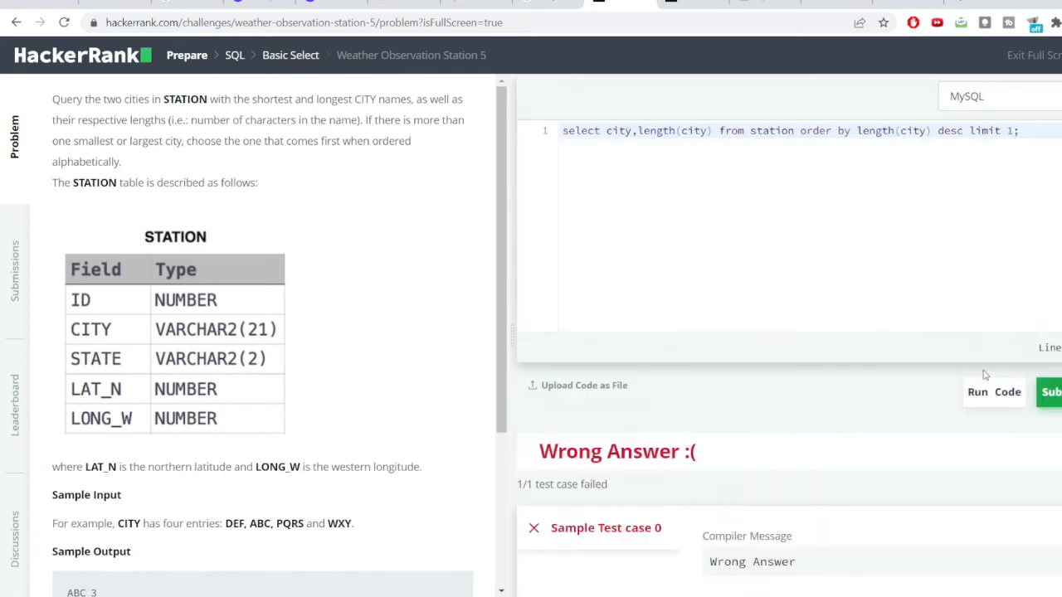
scroll("down", 3)
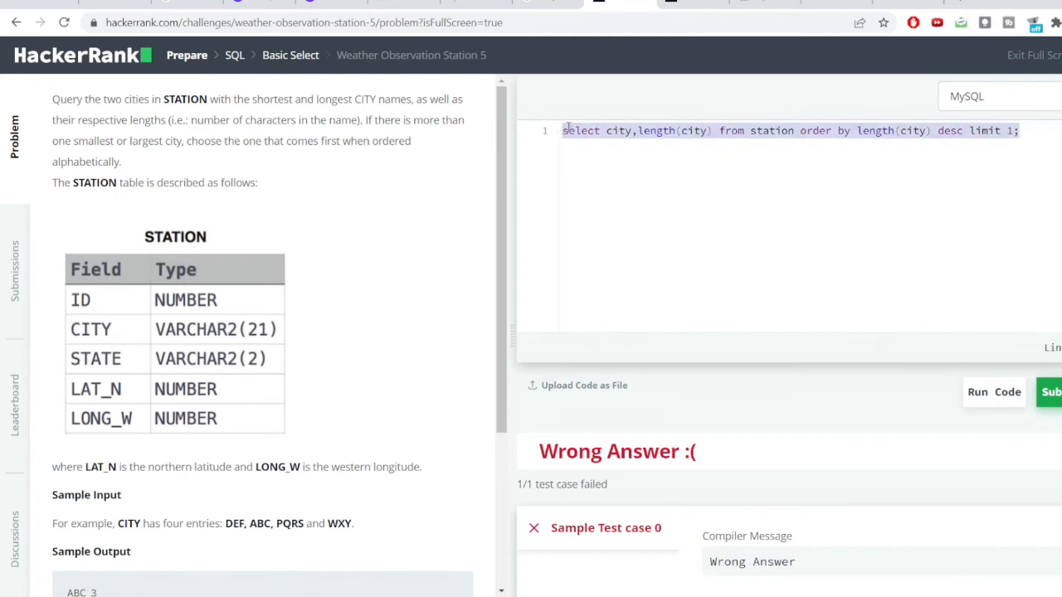
- Add a second query ordering by length(city) asc limit 1 for the shortest city
key("Enter")
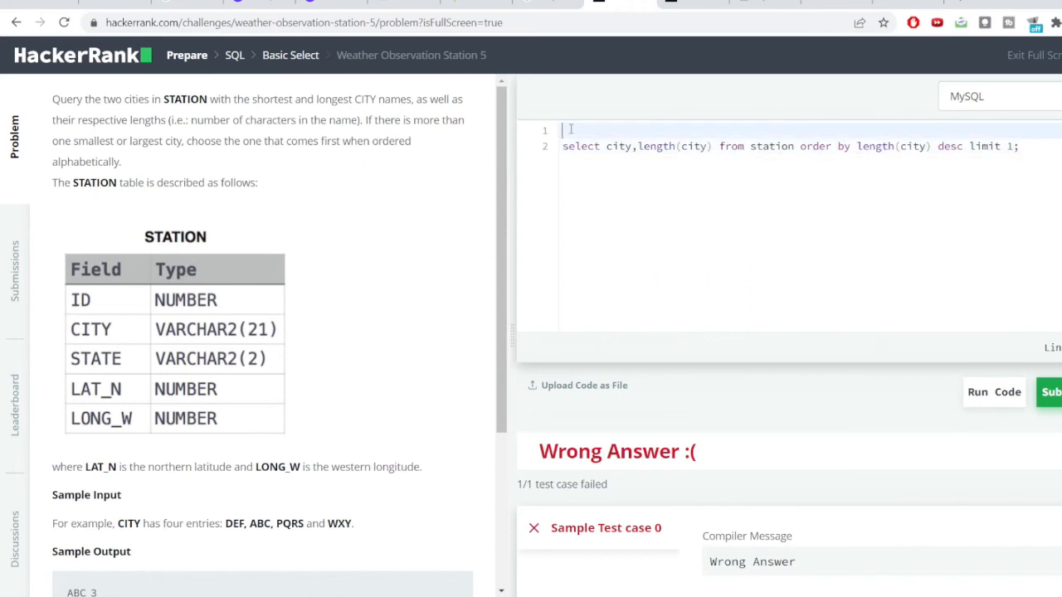
type("select city,length(city) from station order by length(city) asc limit 1;")
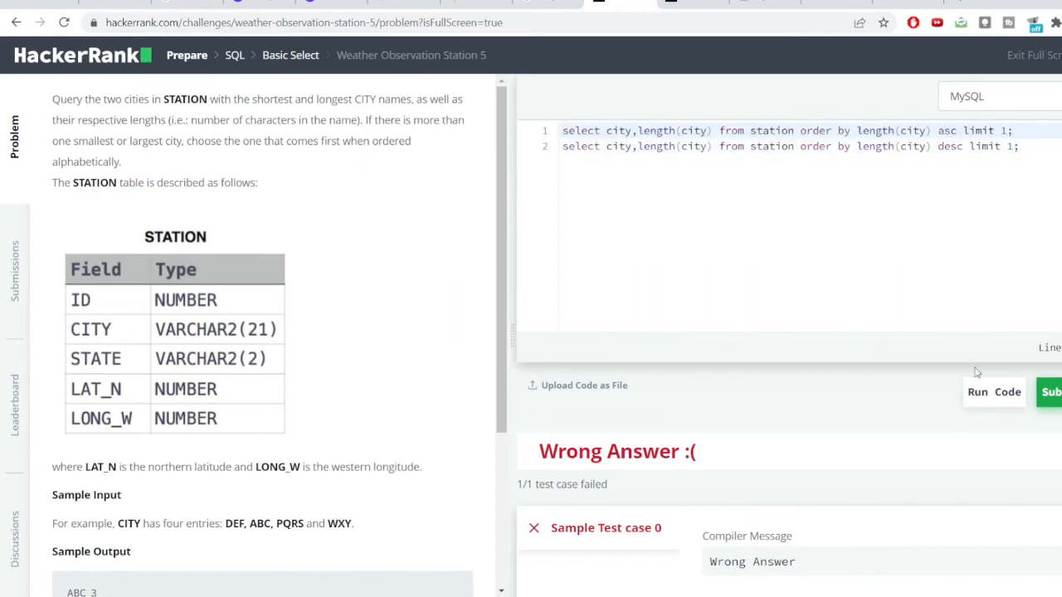
scroll("down", 3)
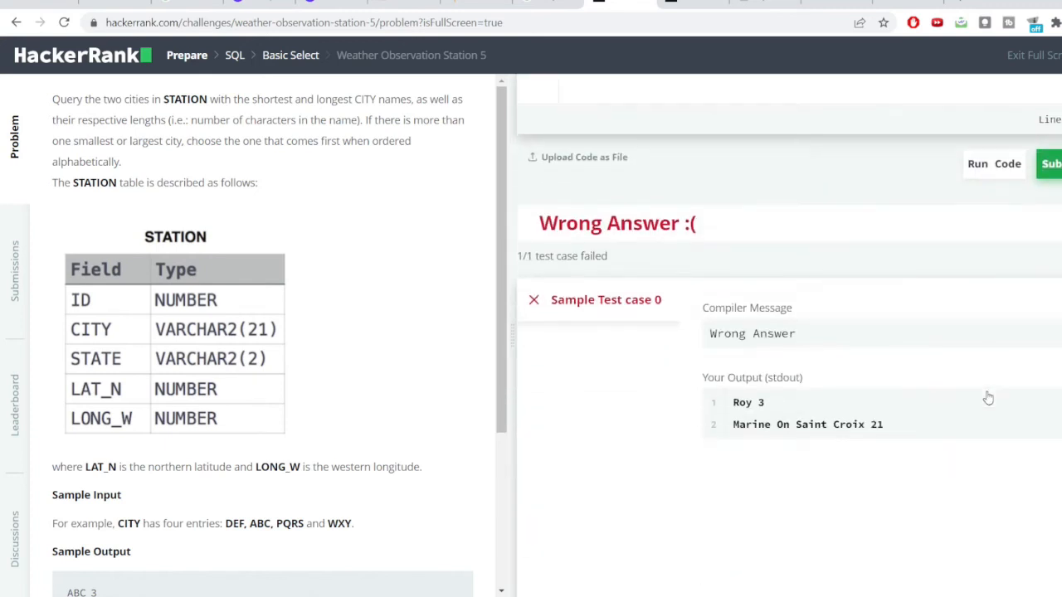
mouse_move(624, 250)
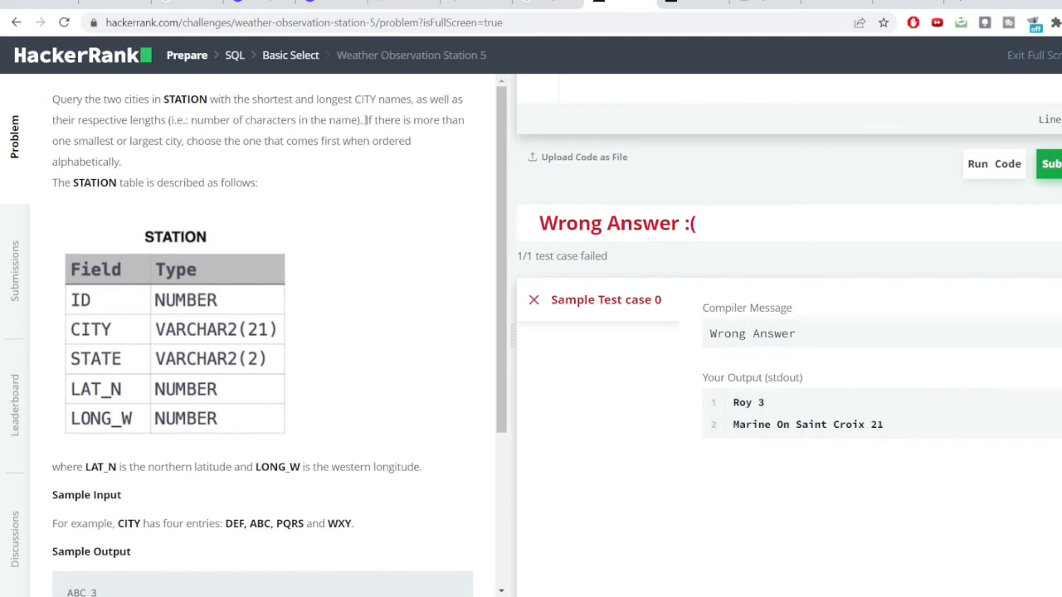
- Add 'city asc' tie-breaking to both ORDER BY clauses and run, passing the sample test
left_click_drag(364, 119, 414, 140)
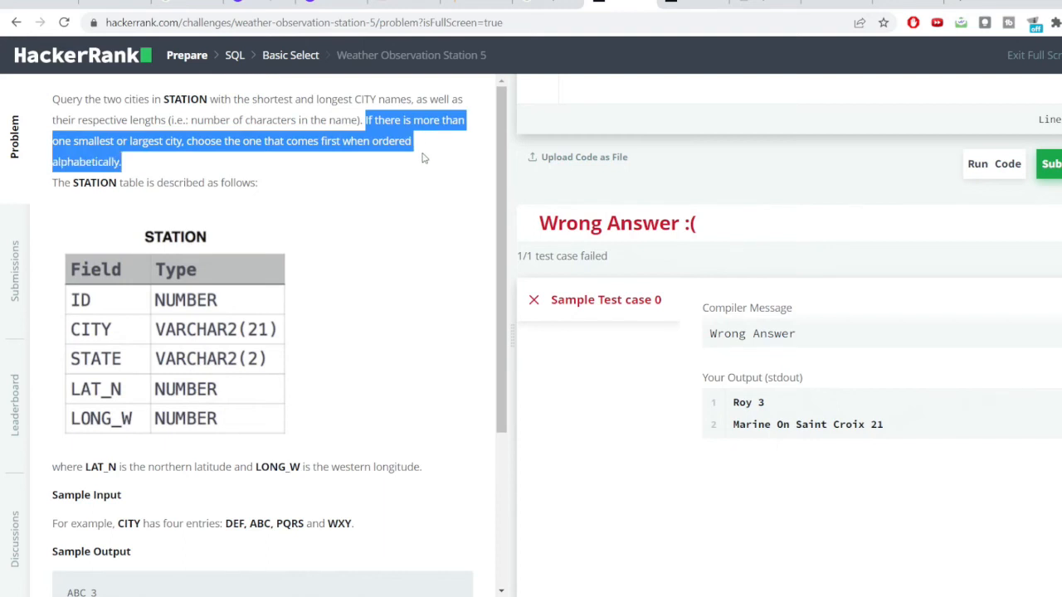
mouse_move(718, 325)
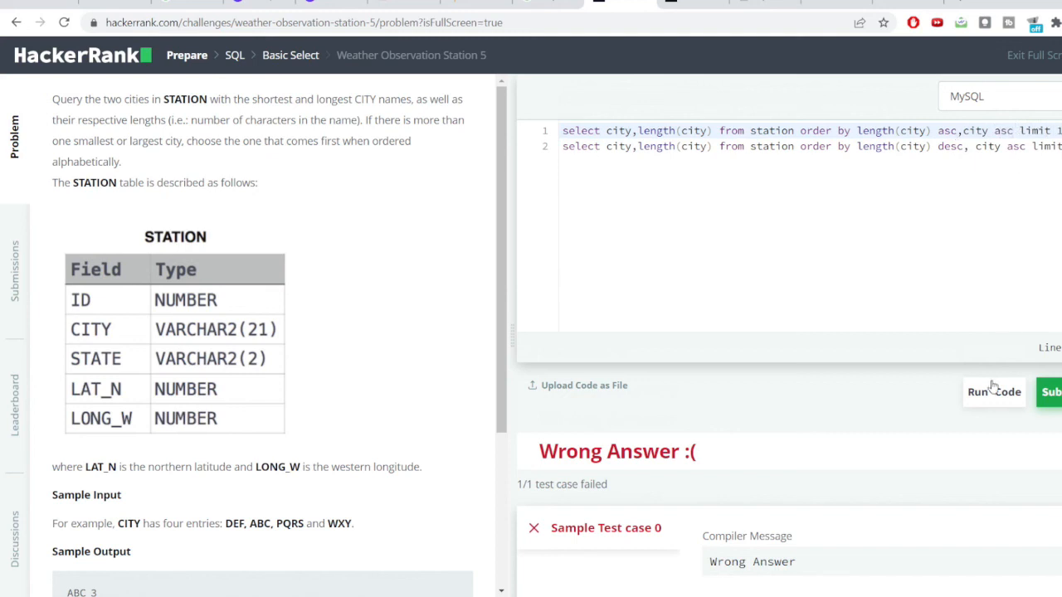
left_click(992, 391)
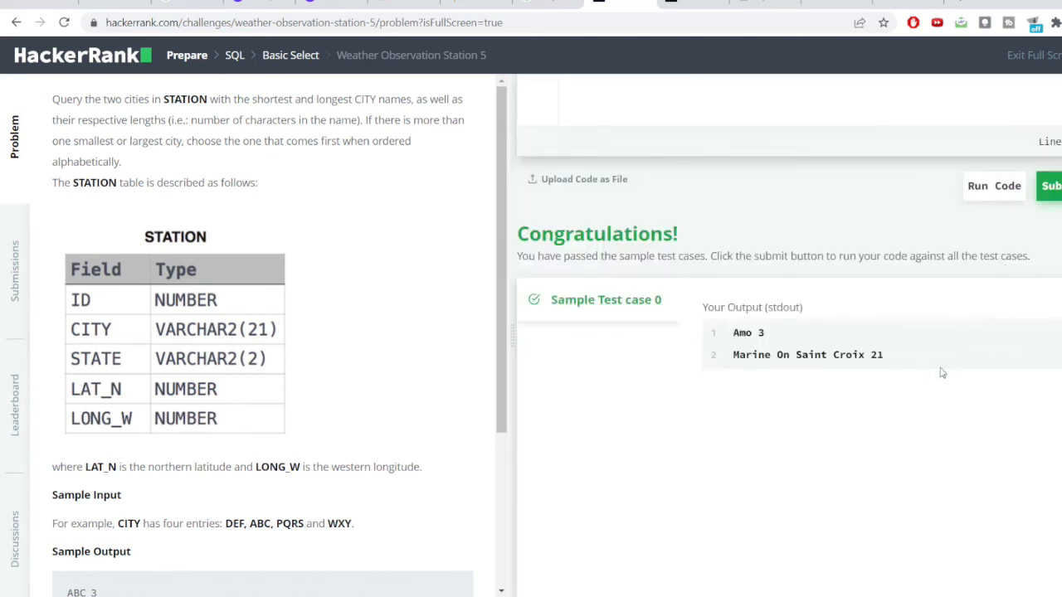